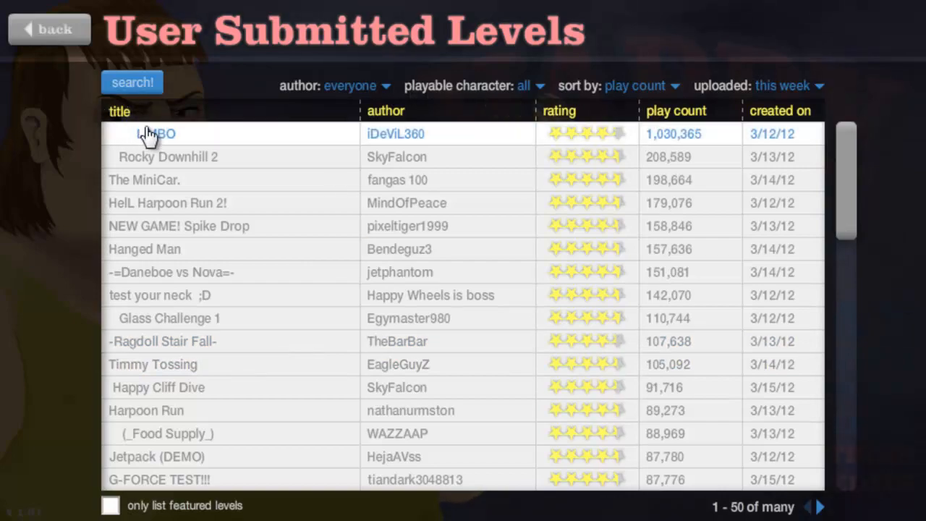
# Open LIMBO by iDeViL360 from the most-played user levels this week.
pyautogui.click(155, 133)
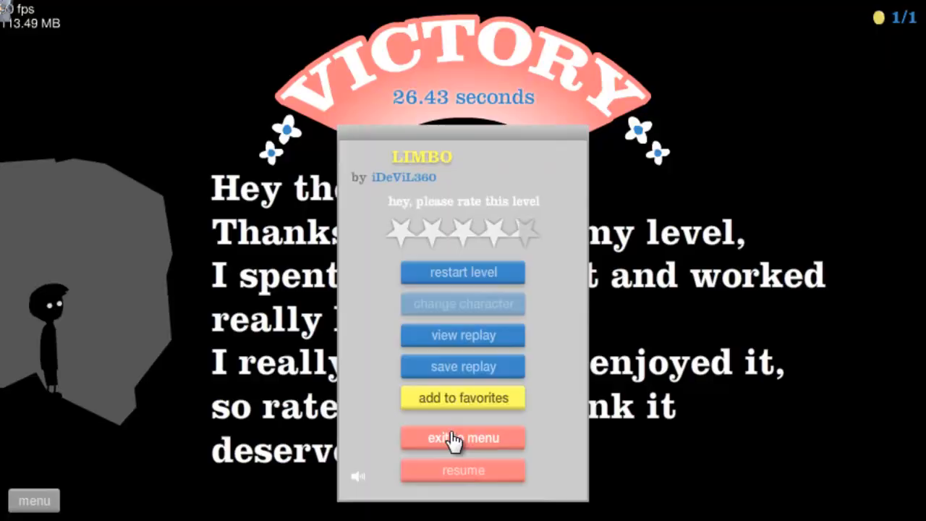
# Leave finished LIMBO and start Rocky Downhill 2 as the cycling dad with child.
pyautogui.click(463, 437)
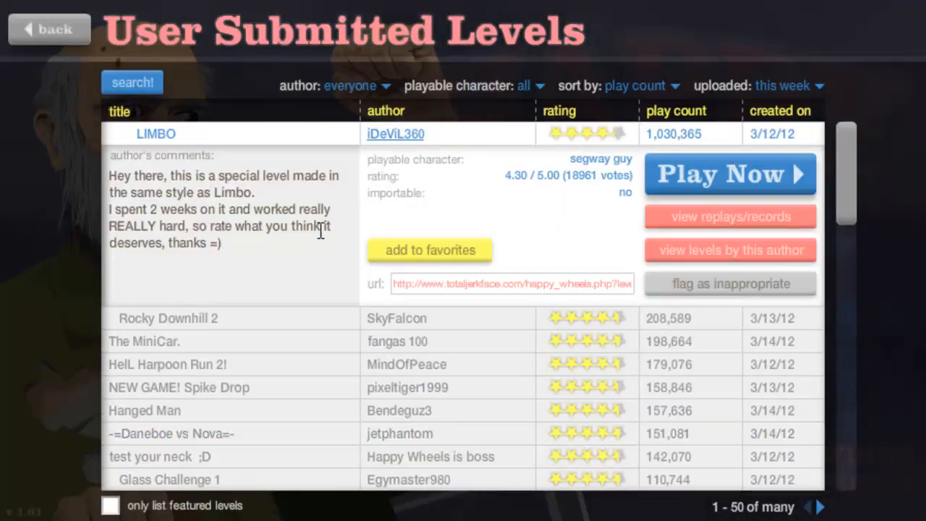
pyautogui.click(168, 319)
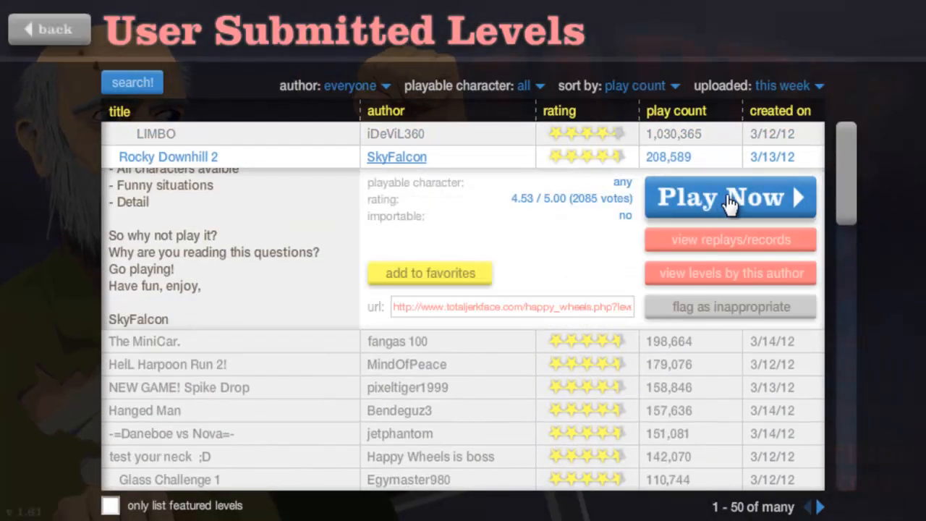
pyautogui.click(730, 197)
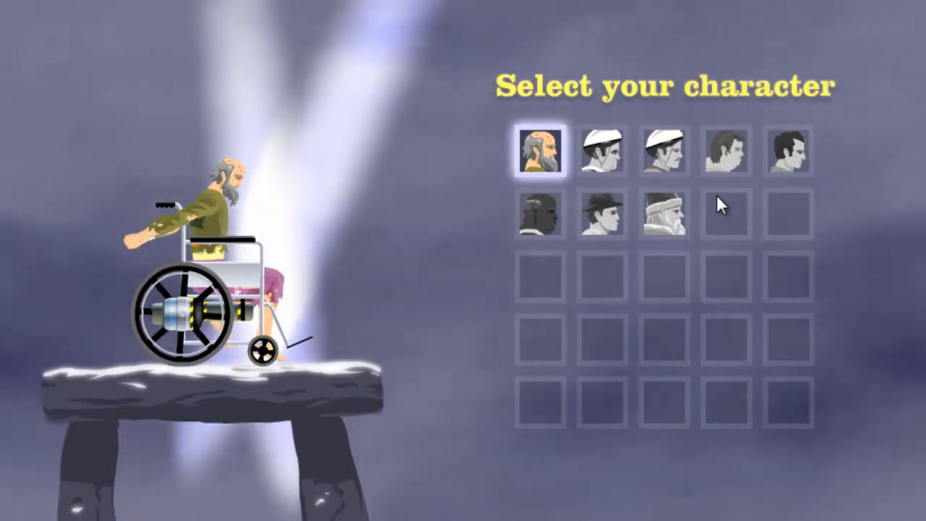
pyautogui.click(664, 151)
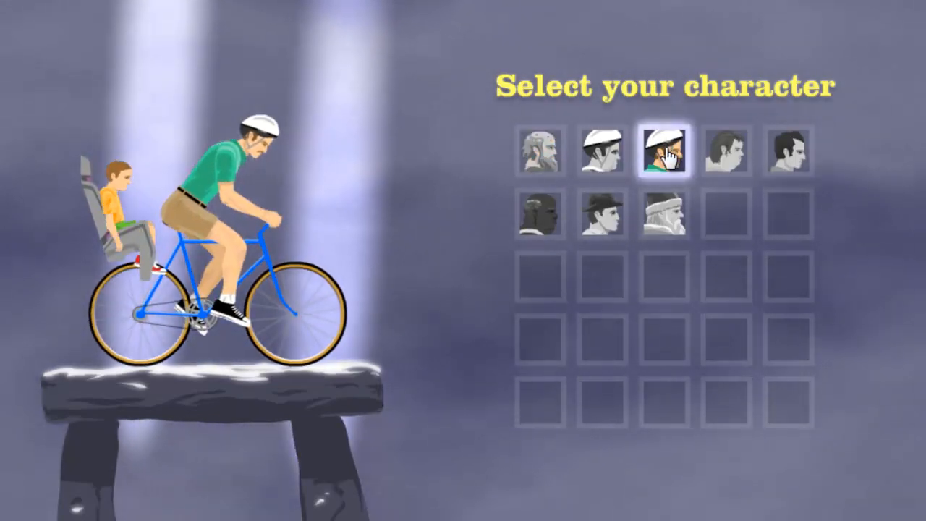
pyautogui.click(667, 149)
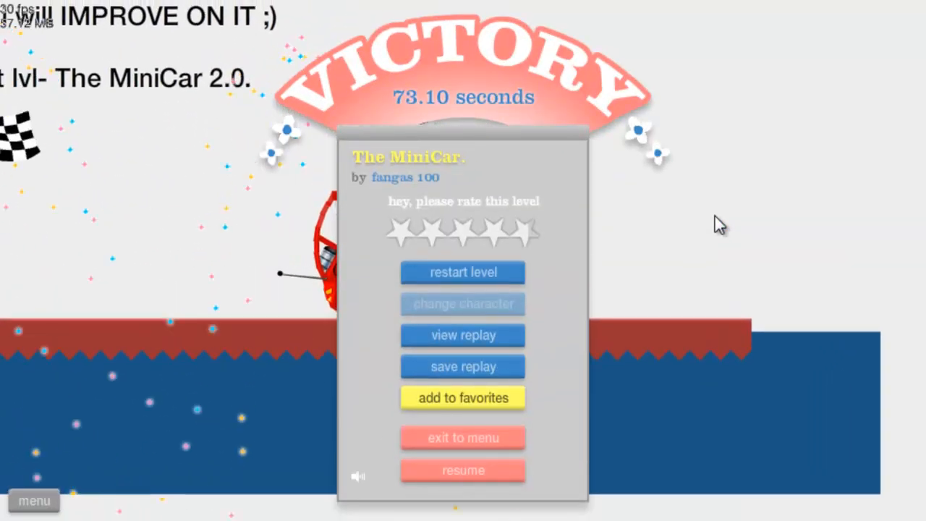
# Exit The MiniCar.'s victory screen back to the user-submitted level list.
pyautogui.click(463, 438)
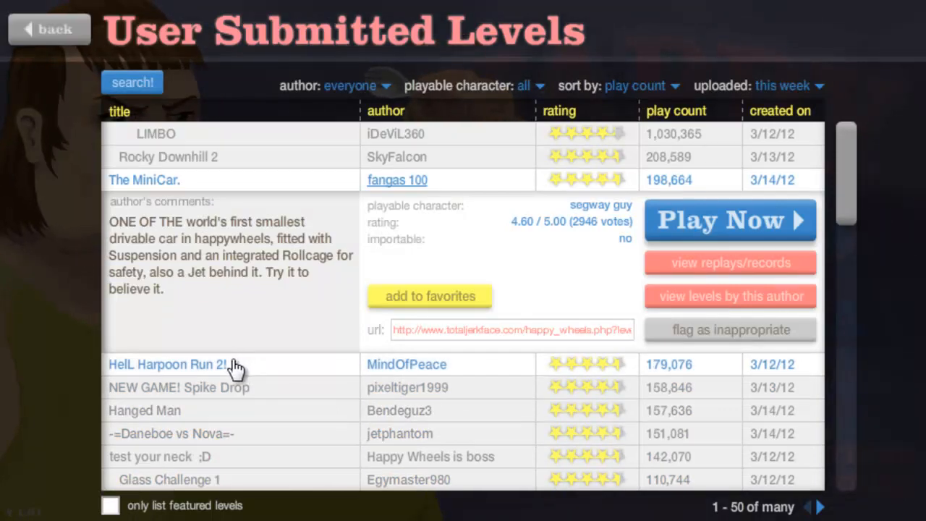
# Start playing HelL Harpoon Run 2! by MindOfPeace from the level list.
pyautogui.click(729, 220)
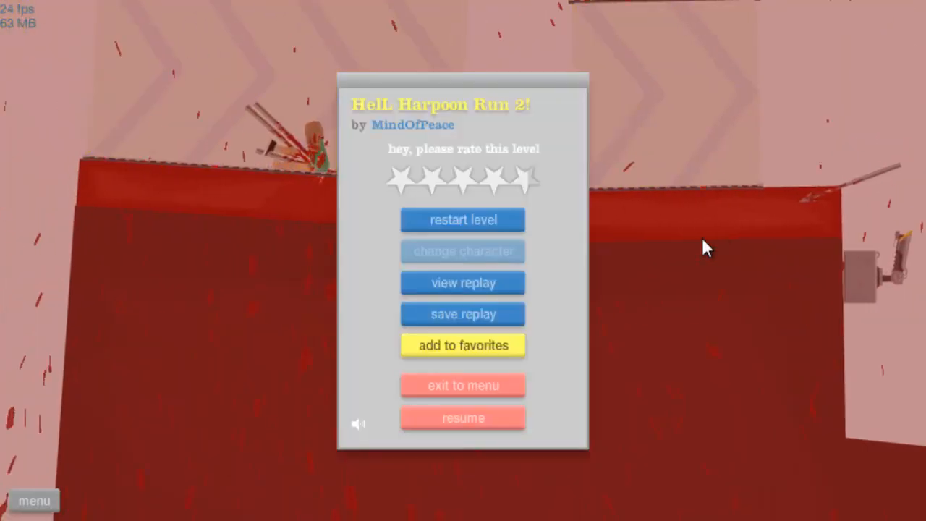
# Quit HelL Harpoon Run 2! from its level menu to the user-submitted list.
pyautogui.click(463, 219)
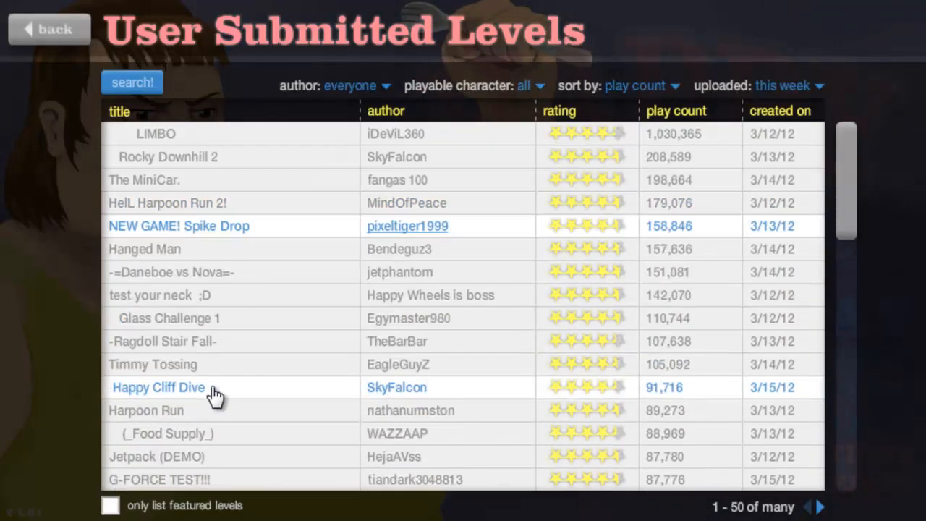
# Beat NEW GAME! Spike Drop in 5.00 seconds and exit to the level list.
pyautogui.click(179, 225)
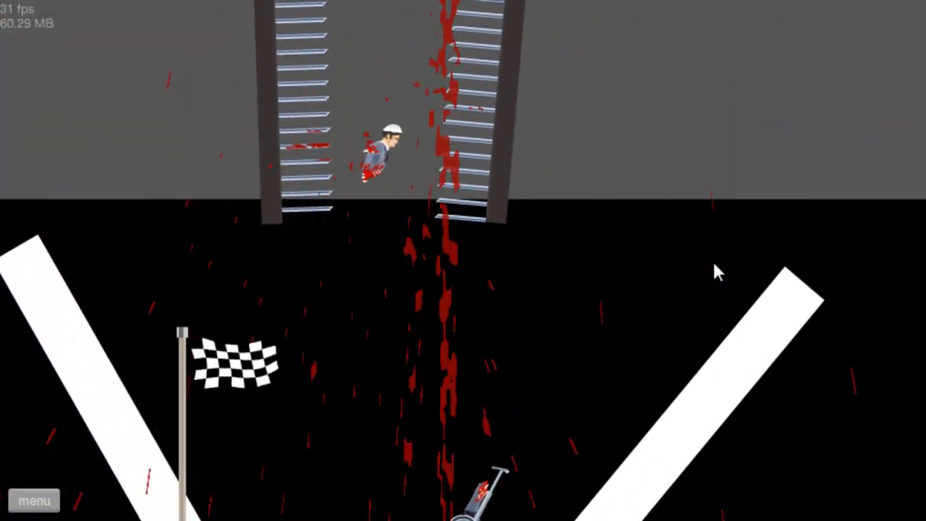
pyautogui.click(34, 499)
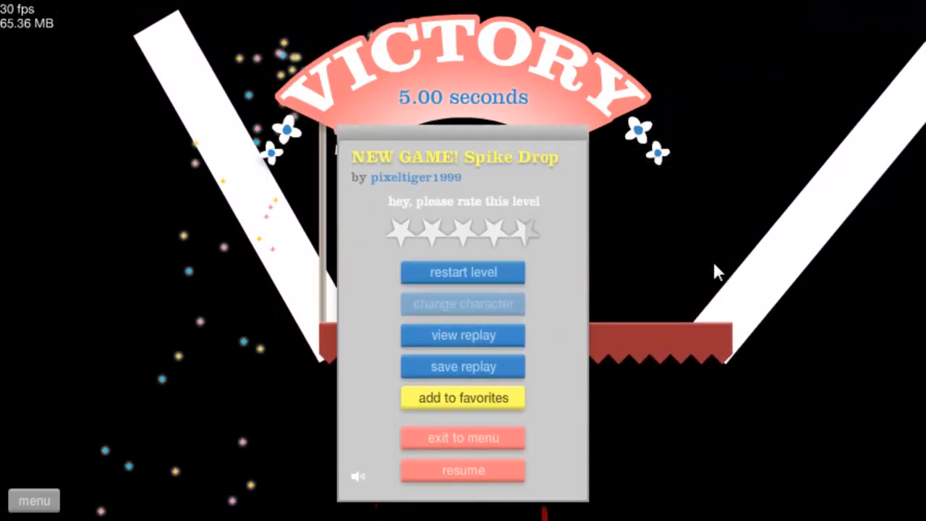
pyautogui.click(463, 437)
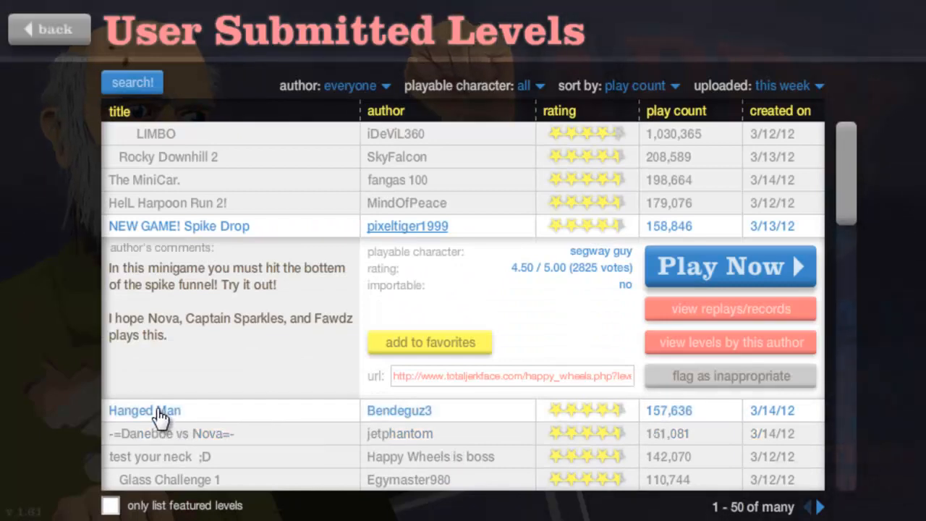
pyautogui.moveTo(191, 416)
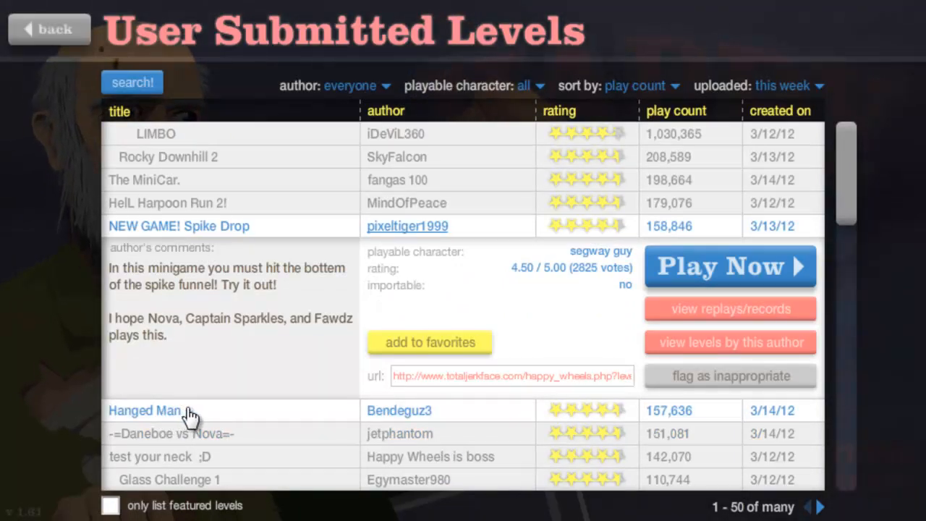
# Start Hanged Man by Bendeguz3 and beat it in 3.26 seconds.
pyautogui.click(729, 265)
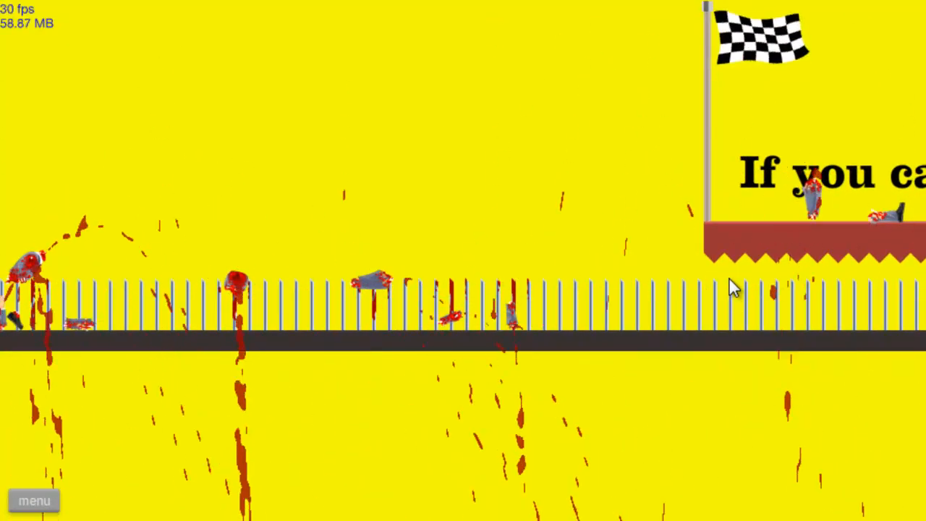
pyautogui.click(34, 500)
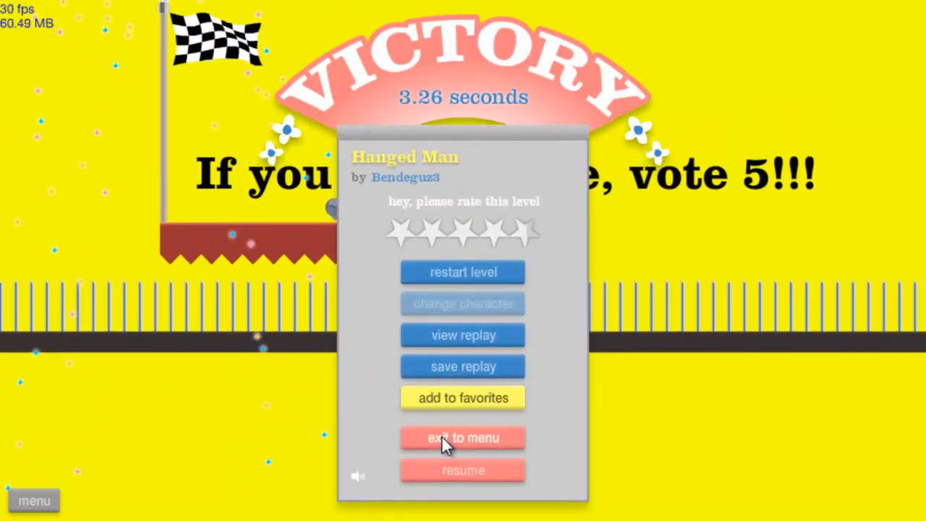
# Exit Hanged Man and start 'test your neck ;D' from further down the list.
pyautogui.click(462, 438)
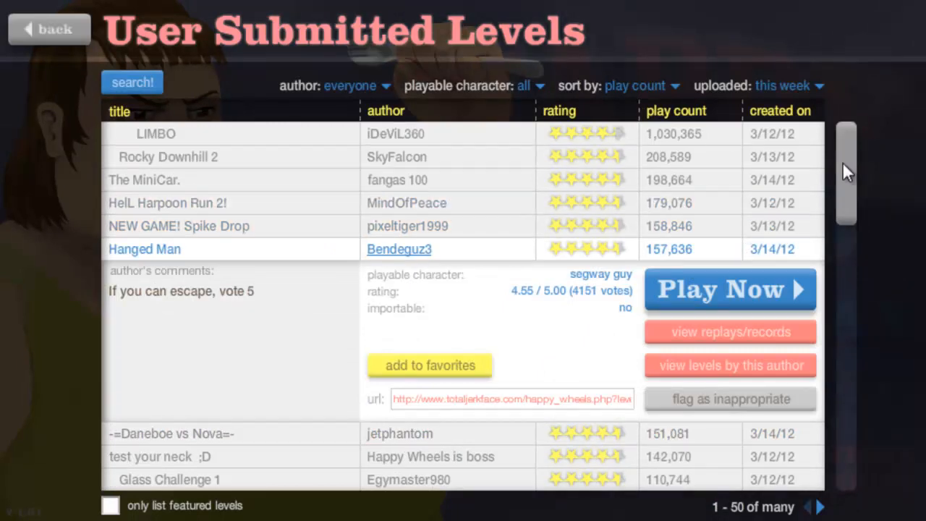
pyautogui.scroll(-3)
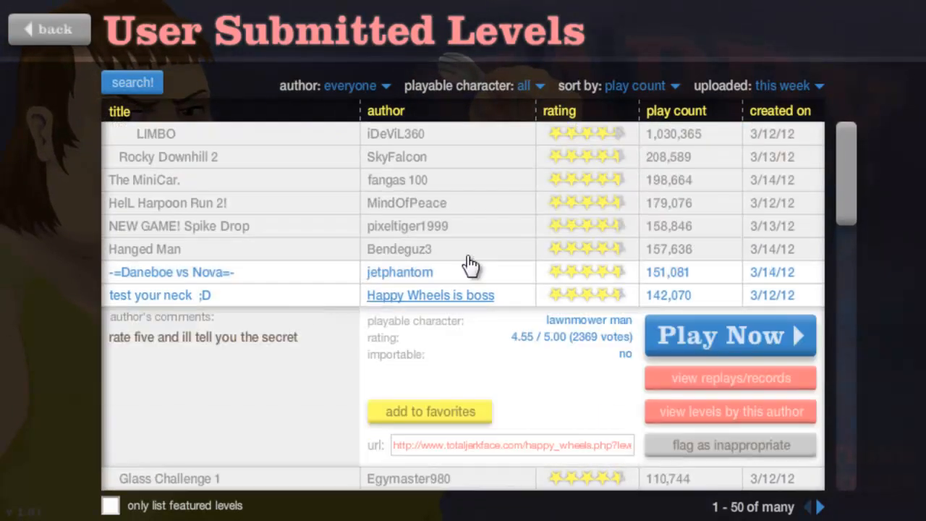
pyautogui.click(729, 335)
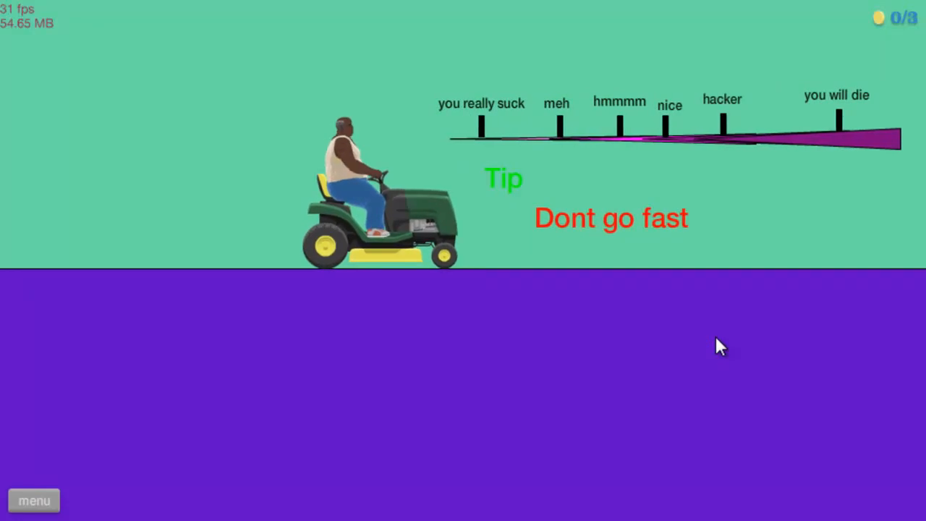